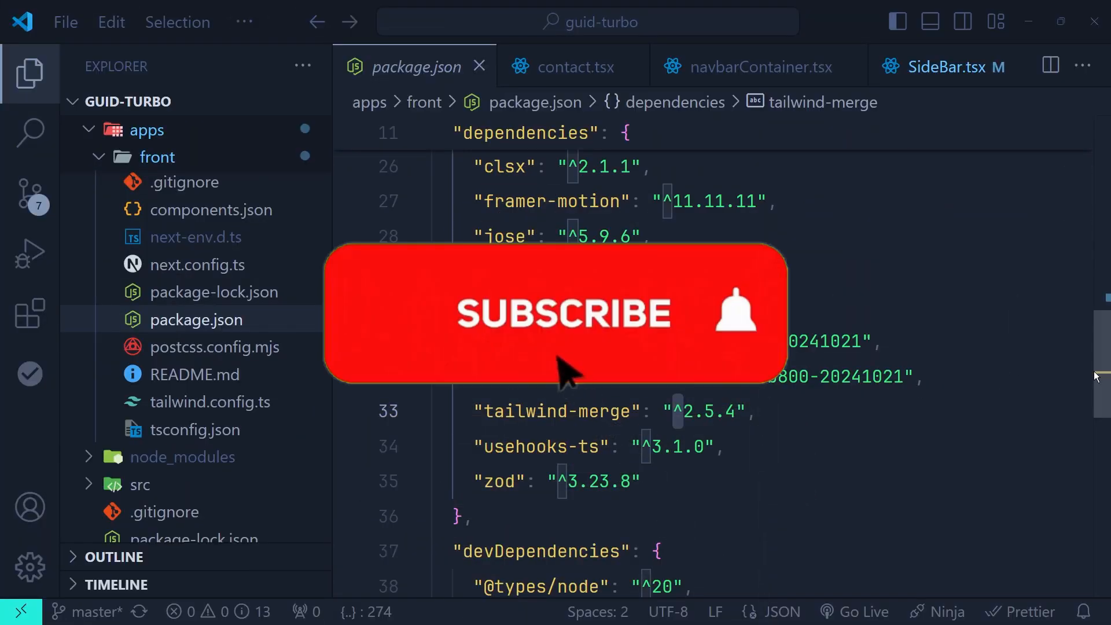
click(556, 312)
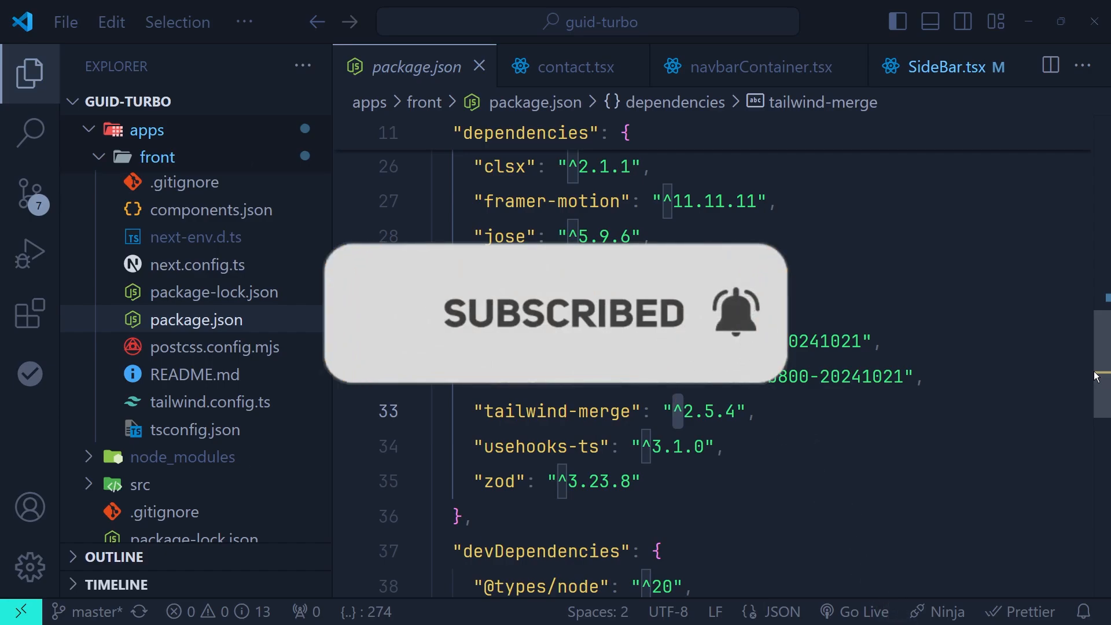